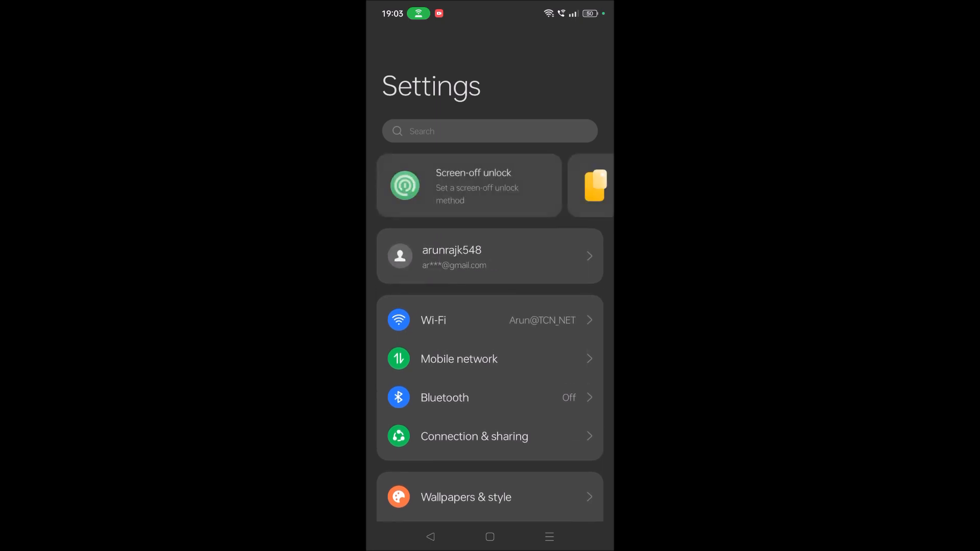
Step: Leave the Settings screen so the all-apps drawer can be brought up
{"action": "left_click", "coordinate": [490, 132]}
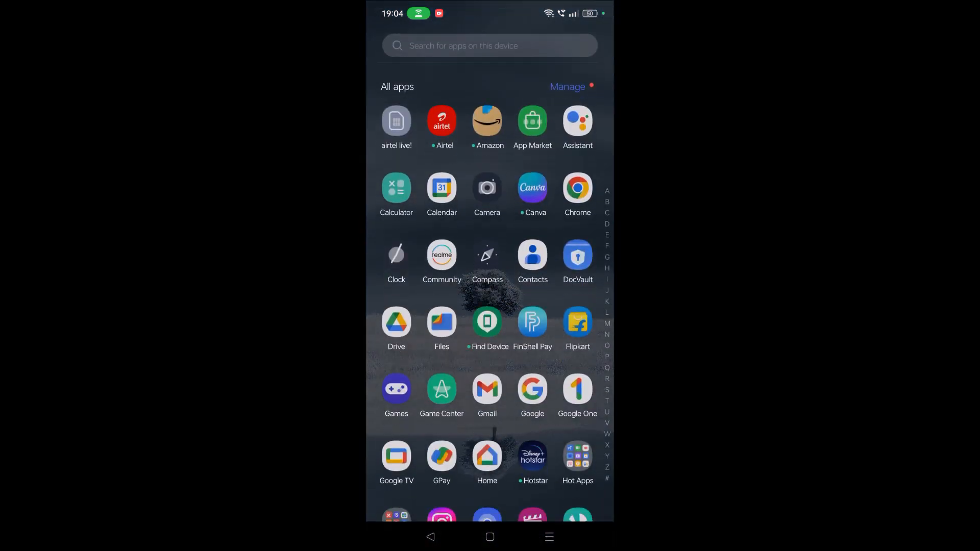
Step: Scroll the app drawer down to the Y section and launch YouTube
{"action": "scroll", "scroll_direction": "down", "scroll_amount": 3}
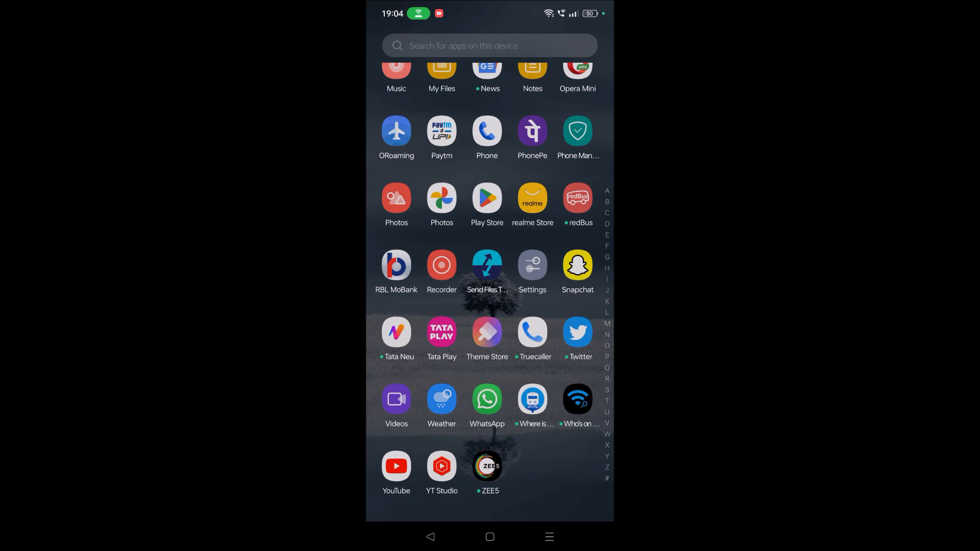
{"action": "left_click", "coordinate": [395, 465]}
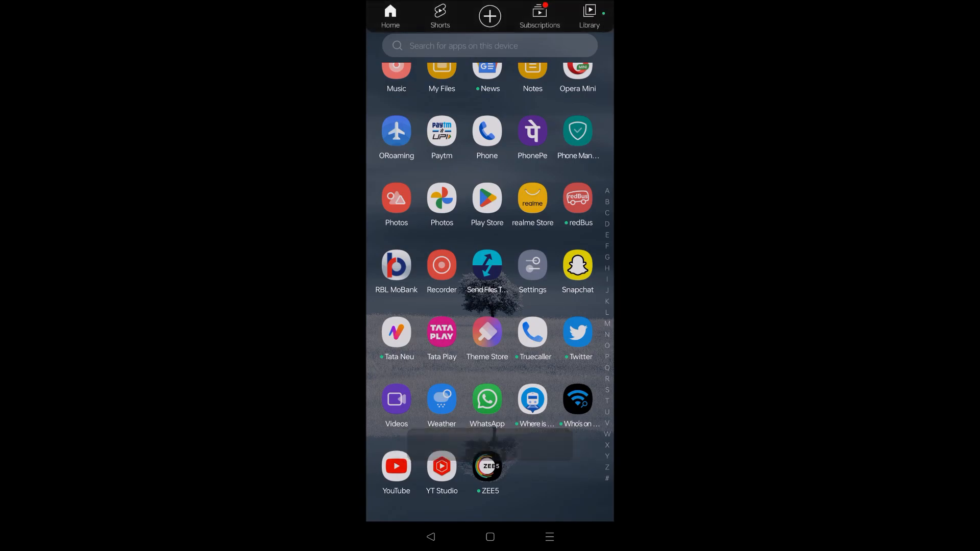
Step: Start the Shorts feed so it plays in the top half above WhatsApp
{"action": "left_click", "coordinate": [396, 466]}
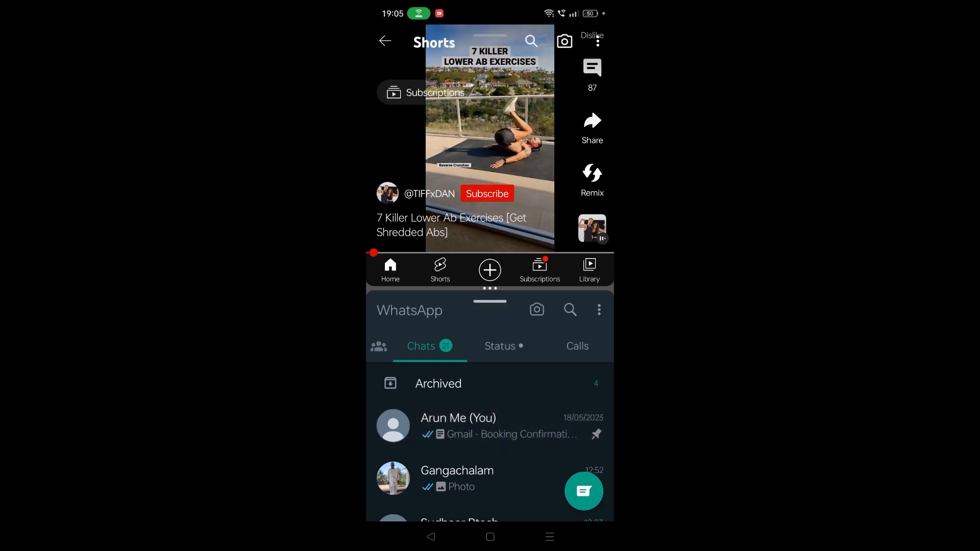
Step: Enter your own WhatsApp chat and draft a greeting in the message box
{"action": "left_click", "coordinate": [458, 425]}
{"action": "type", "text": "Hiiii"}
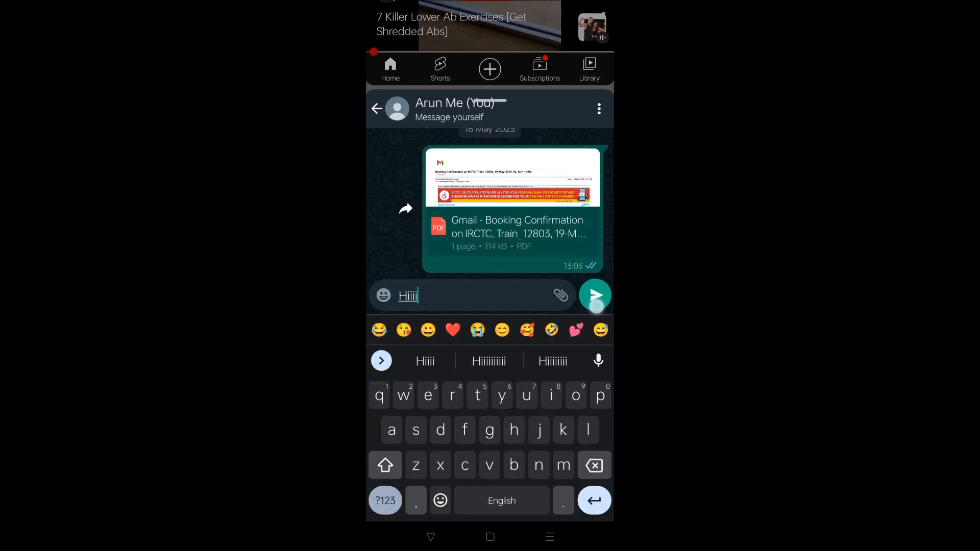
{"action": "left_click", "coordinate": [593, 294]}
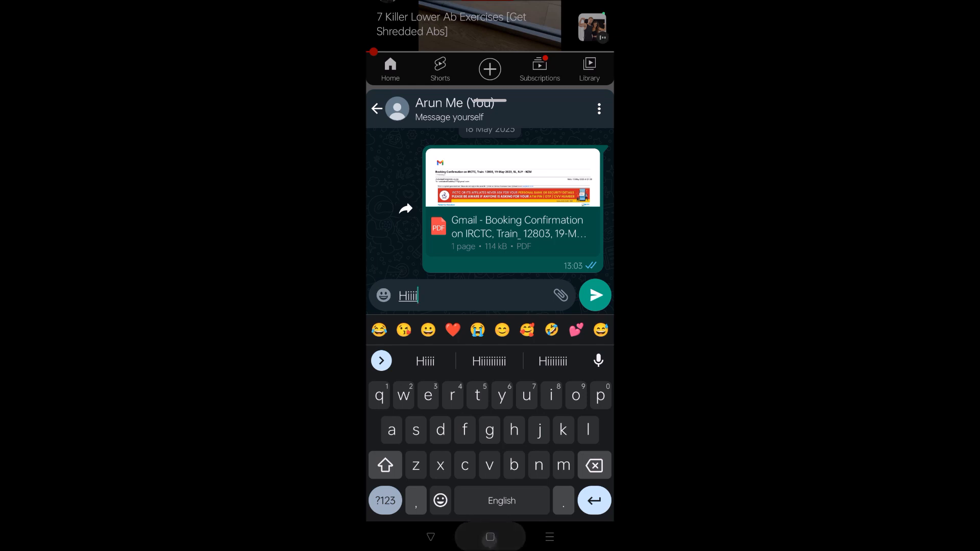
Step: Leave the split screen and return to the phone's home screen
{"action": "left_click", "coordinate": [489, 537]}
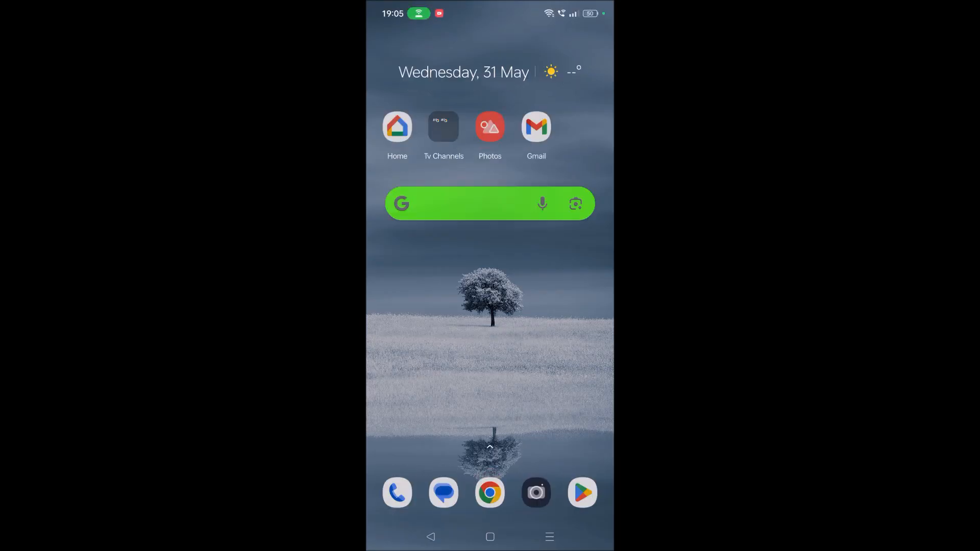
{"action": "left_click", "coordinate": [557, 318]}
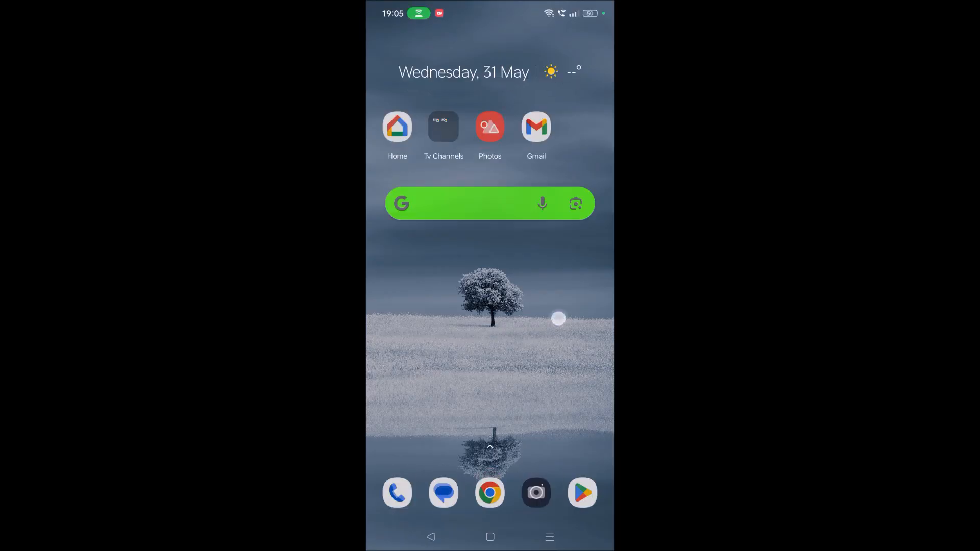